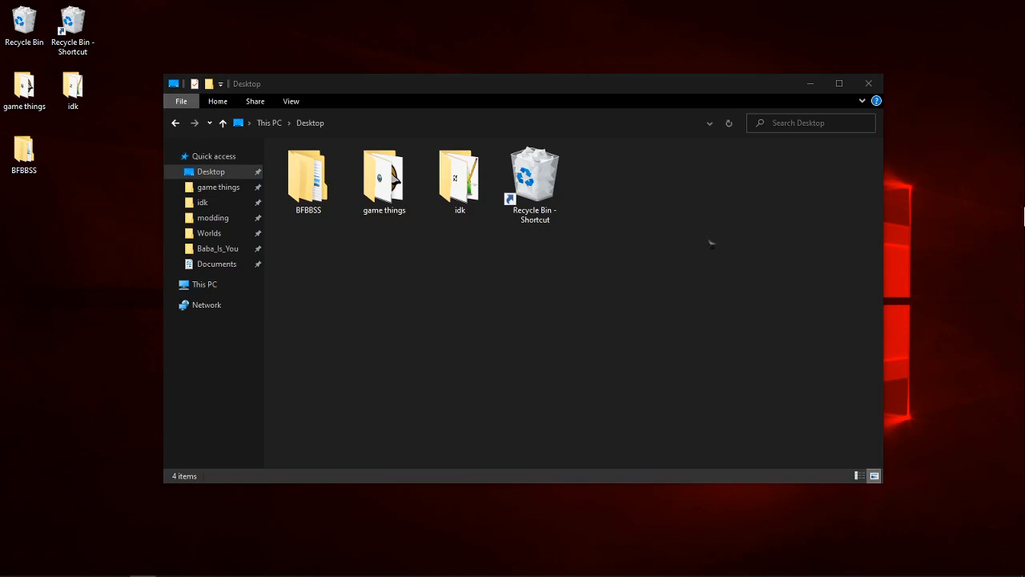
mouse_move(581, 295)
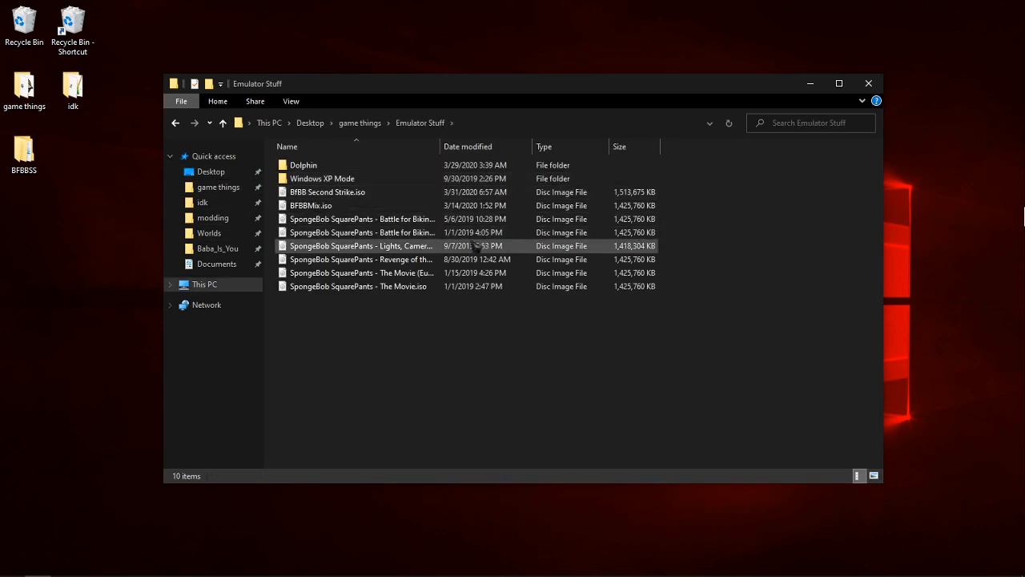
- Select the second SpongeBob Battle for Bikini Bottom ISO in the Emulator Stuff folder
left_click(360, 217)
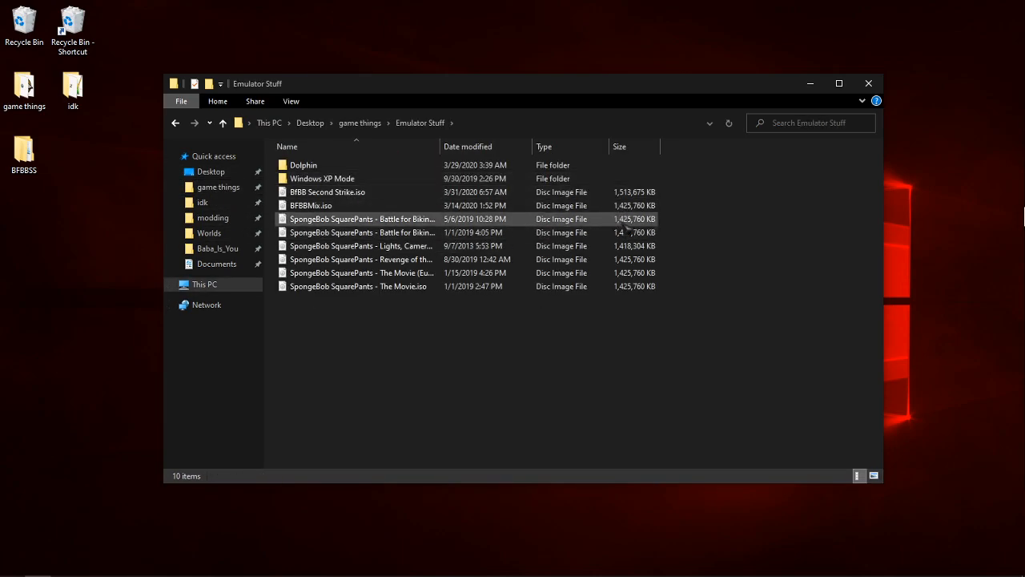
left_click(362, 218)
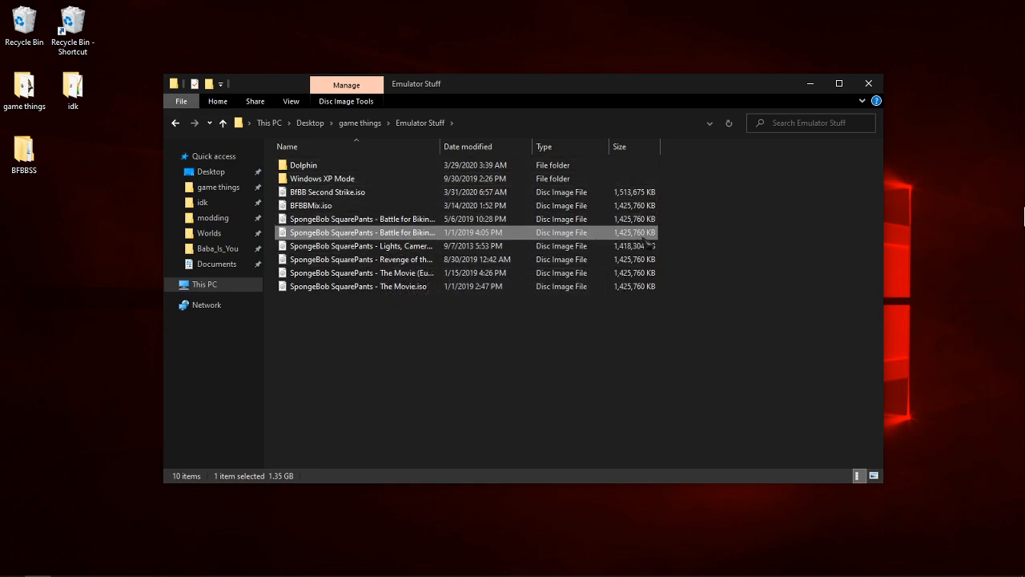
- Launch DAT Texture Wizard and, via Open Disc (ISO/GCM), choose the January 2019 Battle for Bikini Bottom image
left_click(213, 217)
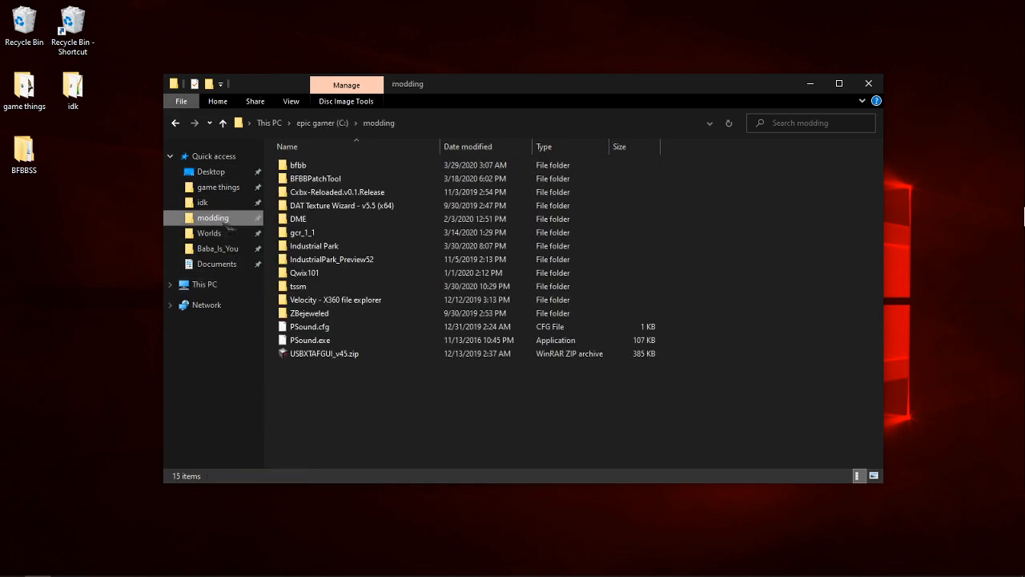
double_click(343, 205)
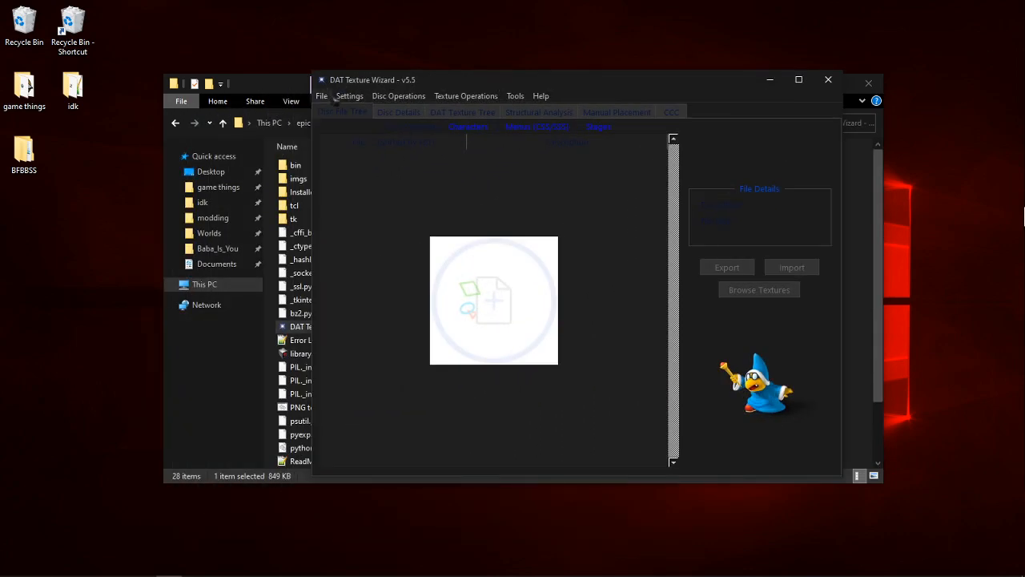
left_click(320, 96)
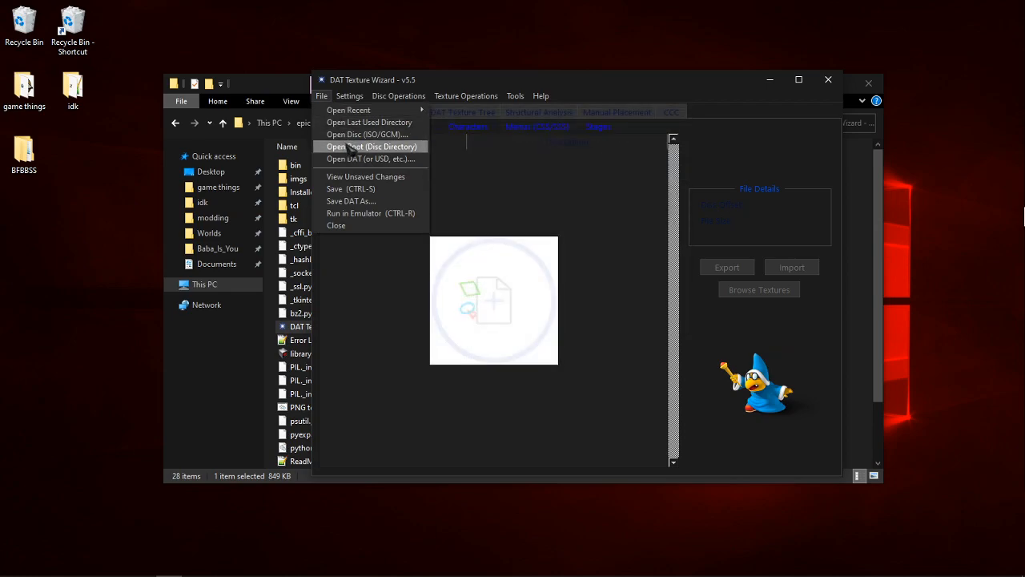
left_click(365, 134)
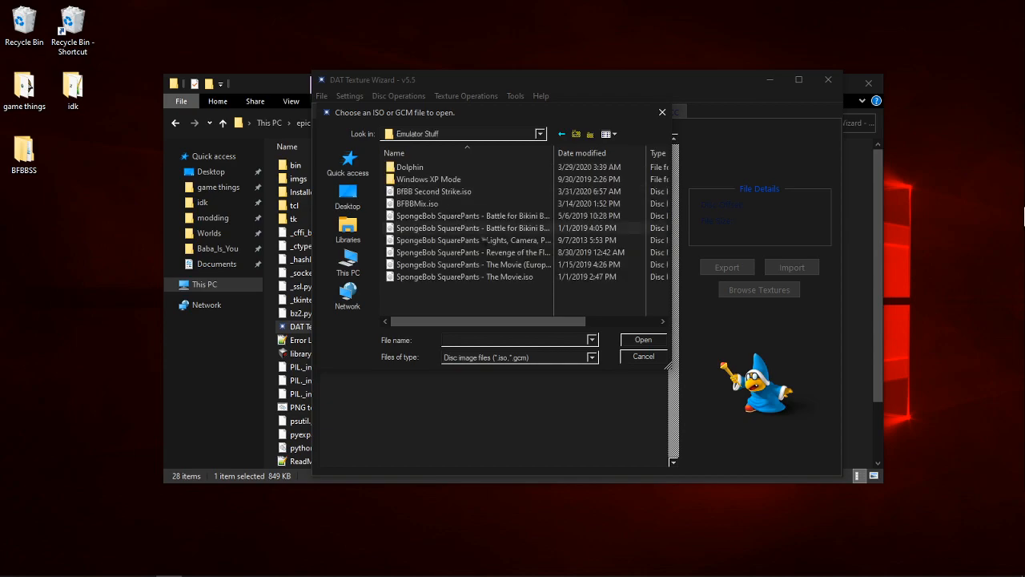
left_click(471, 227)
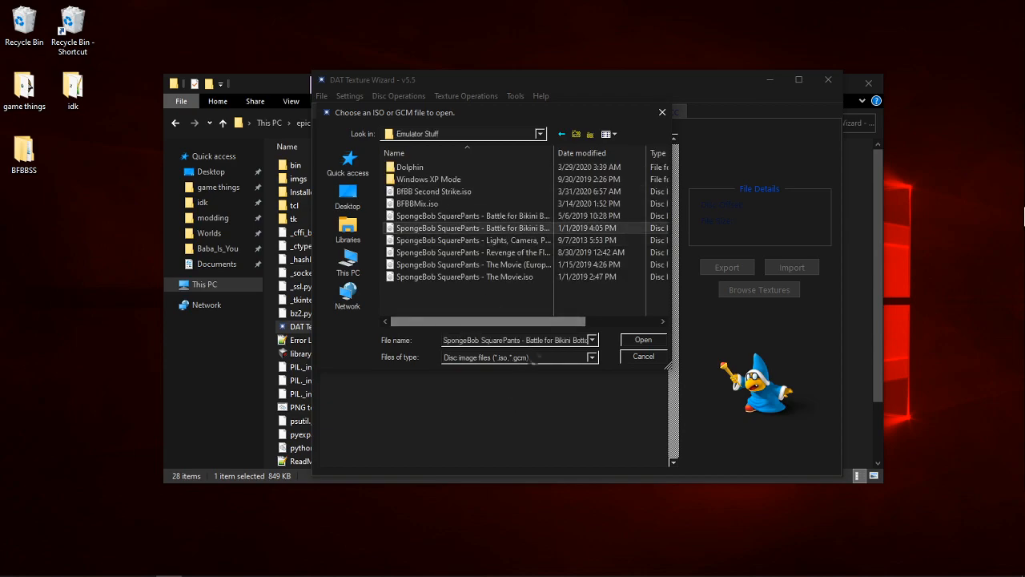
- Load the disc and export its System files entry to the Desktop
left_click(642, 340)
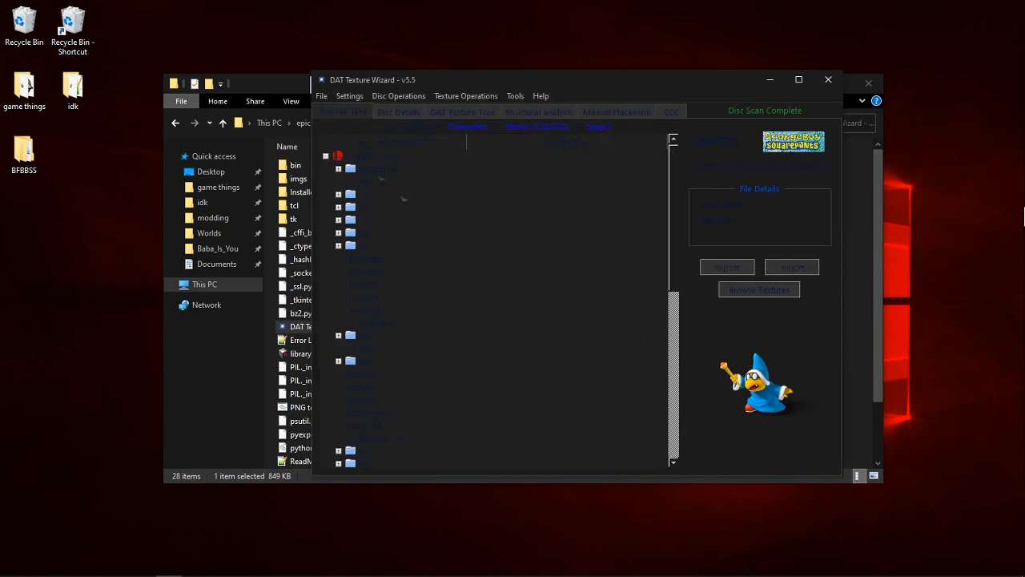
left_click(379, 169)
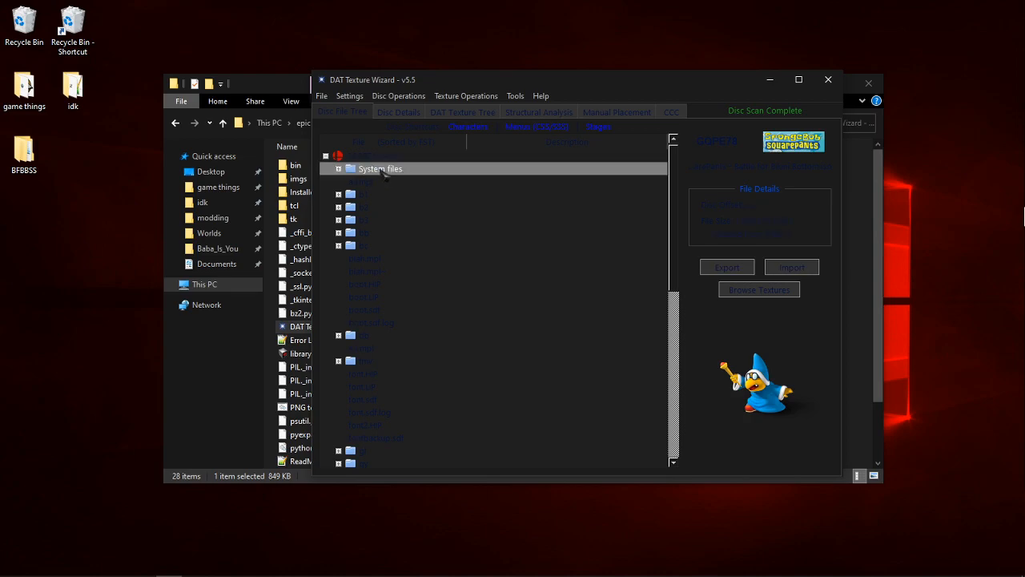
right_click(380, 168)
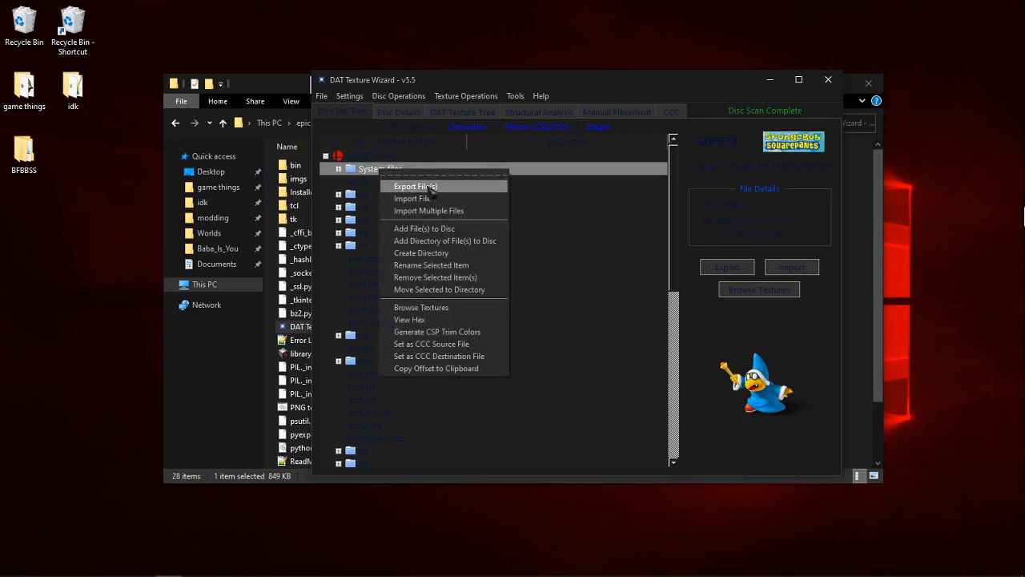
left_click(415, 186)
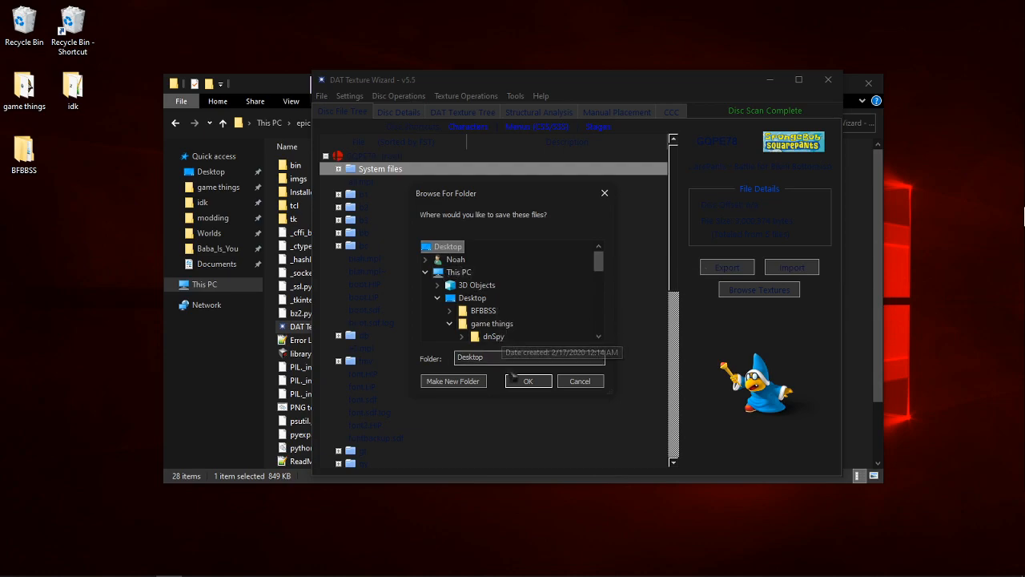
left_click(529, 381)
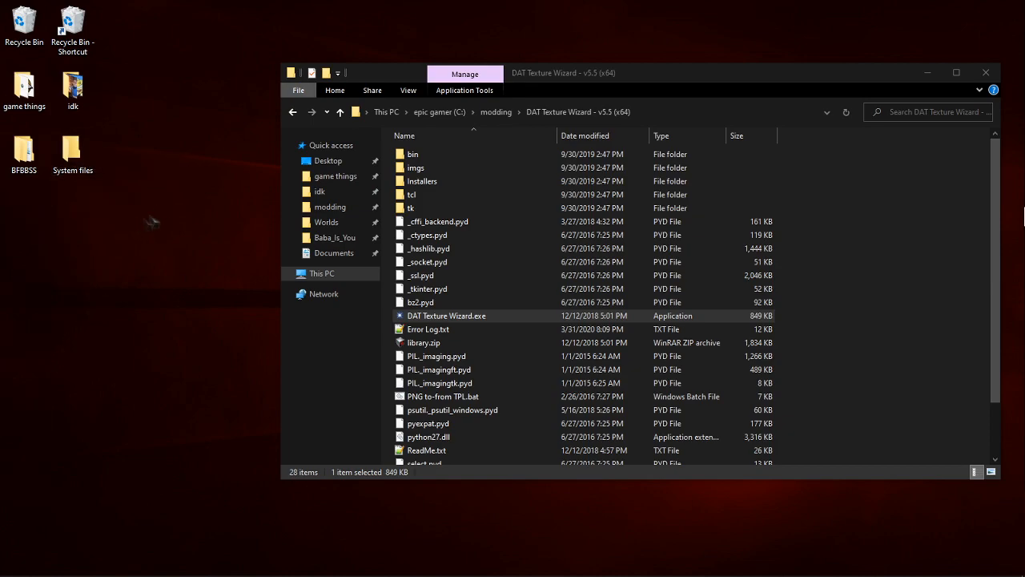
- Drag the System files folder from the Desktop into BFBBSS's files folder
left_click(72, 152)
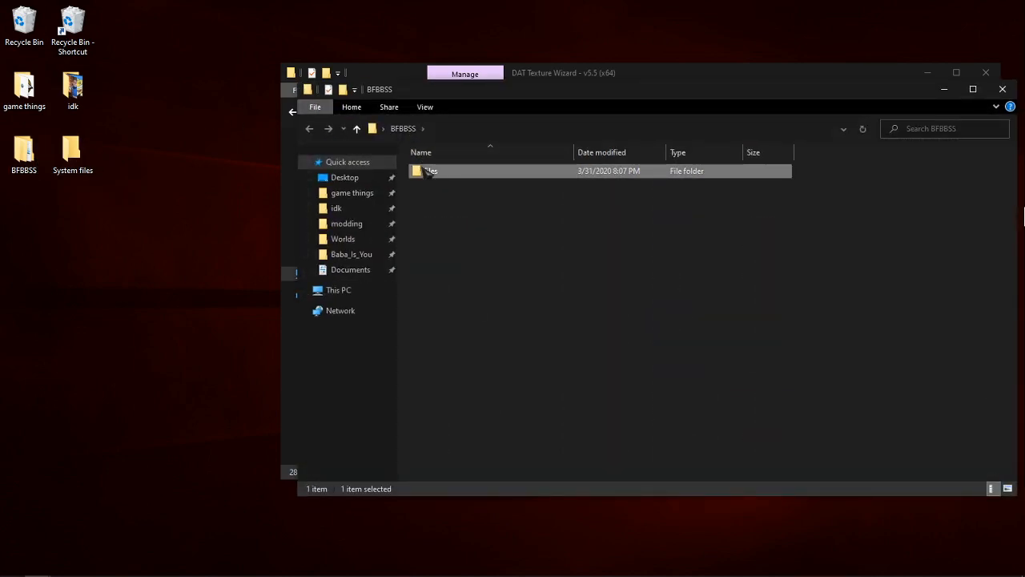
double_click(430, 170)
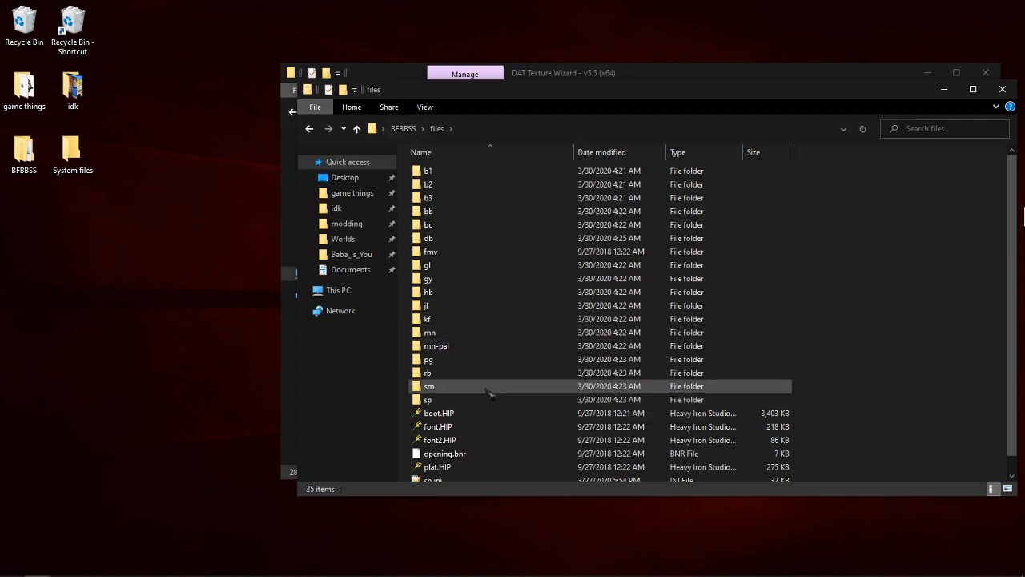
left_click(72, 152)
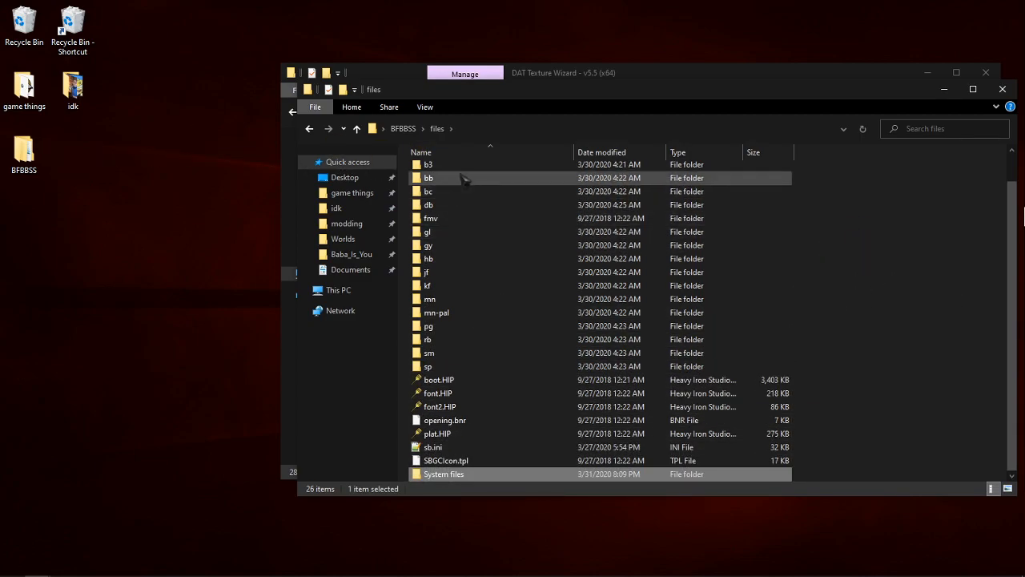
double_click(443, 474)
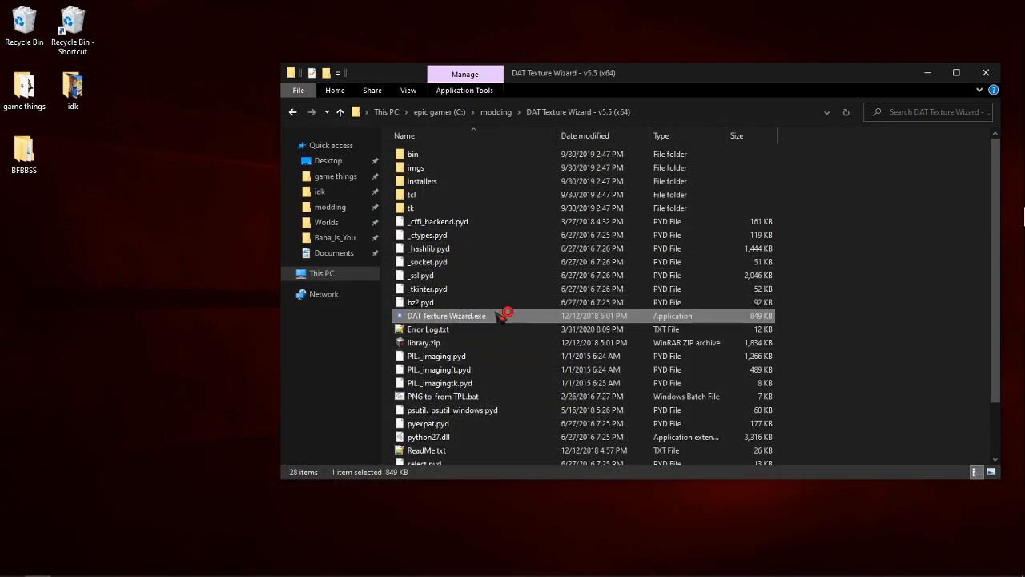
- Relaunch the wizard and open Desktop > BFBBSS > files as the disc root via Open Root
double_click(446, 315)
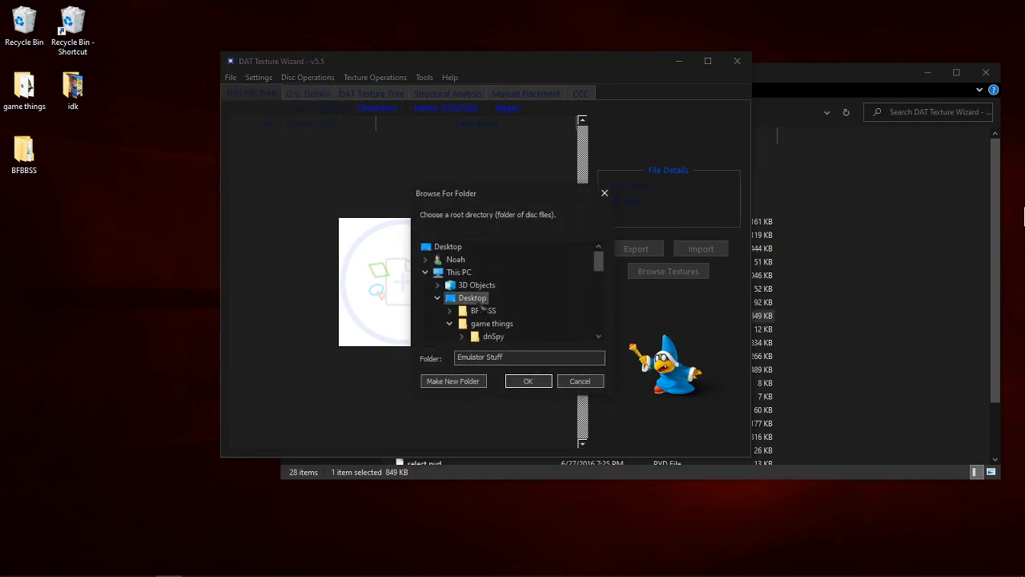
left_click(458, 273)
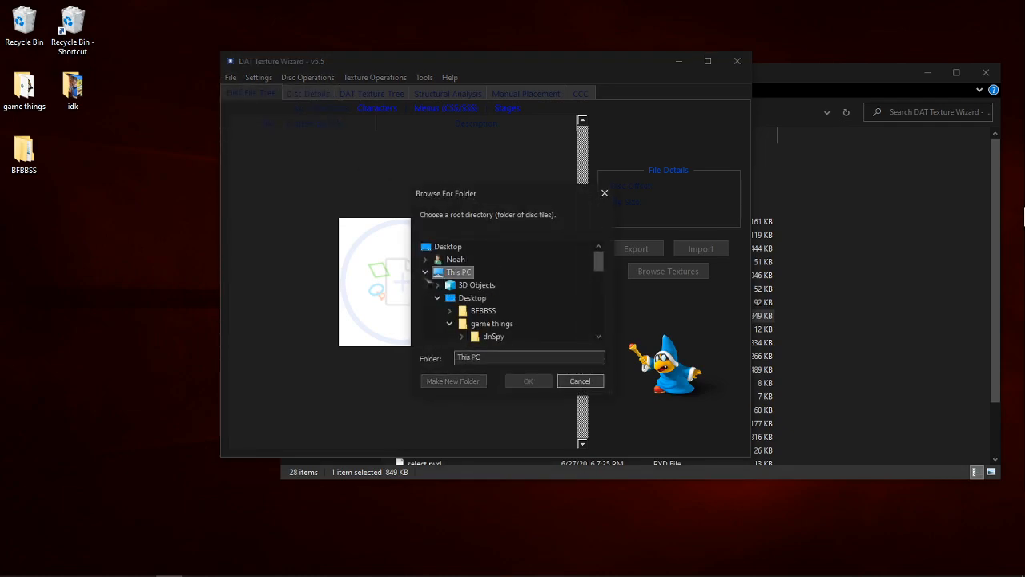
left_click(483, 311)
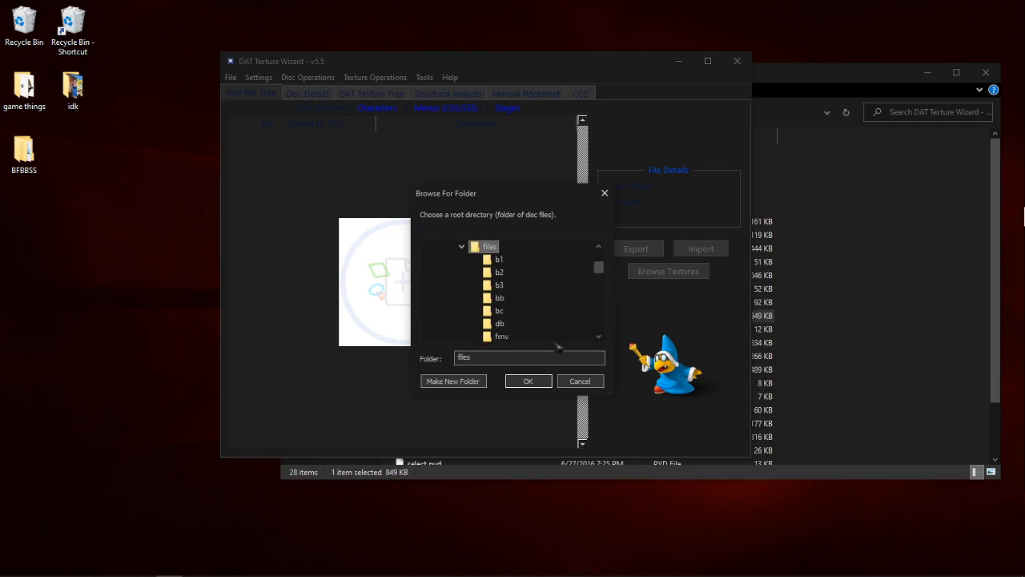
left_click(529, 381)
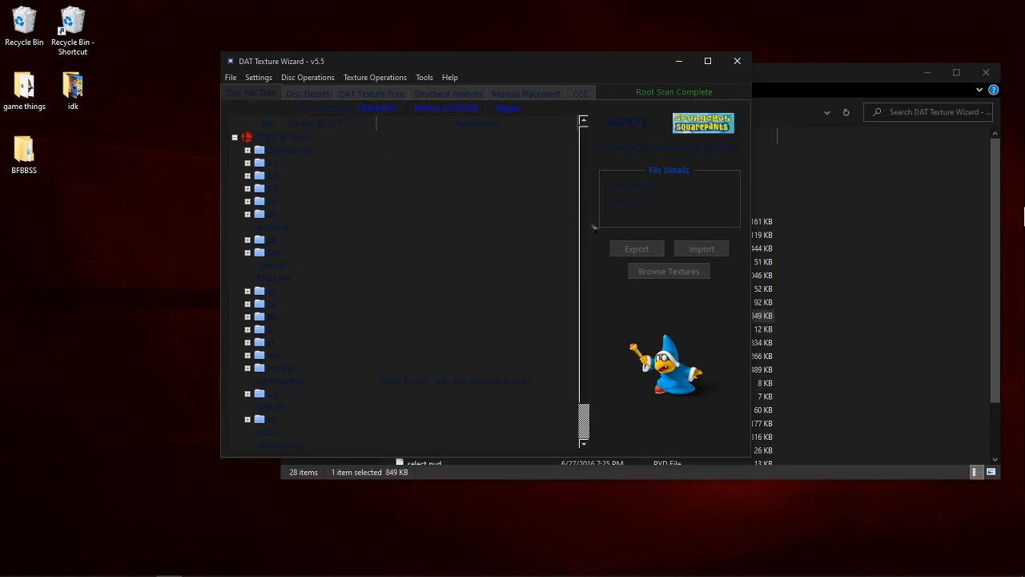
- Save the root as test.iso on the Desktop, accepting the Standard Disc Size Exceeded warning
left_click(230, 76)
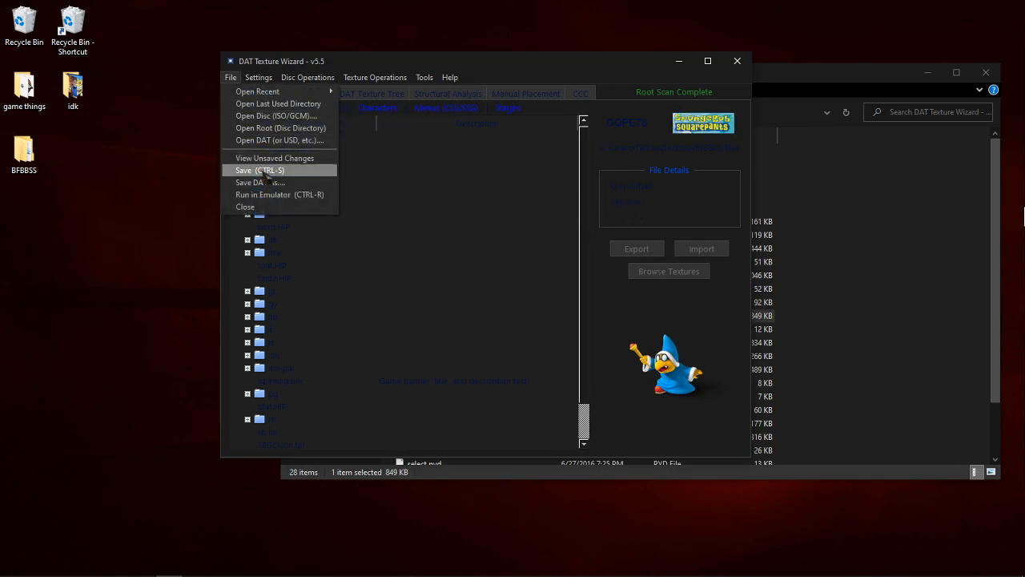
left_click(256, 182)
type("test")
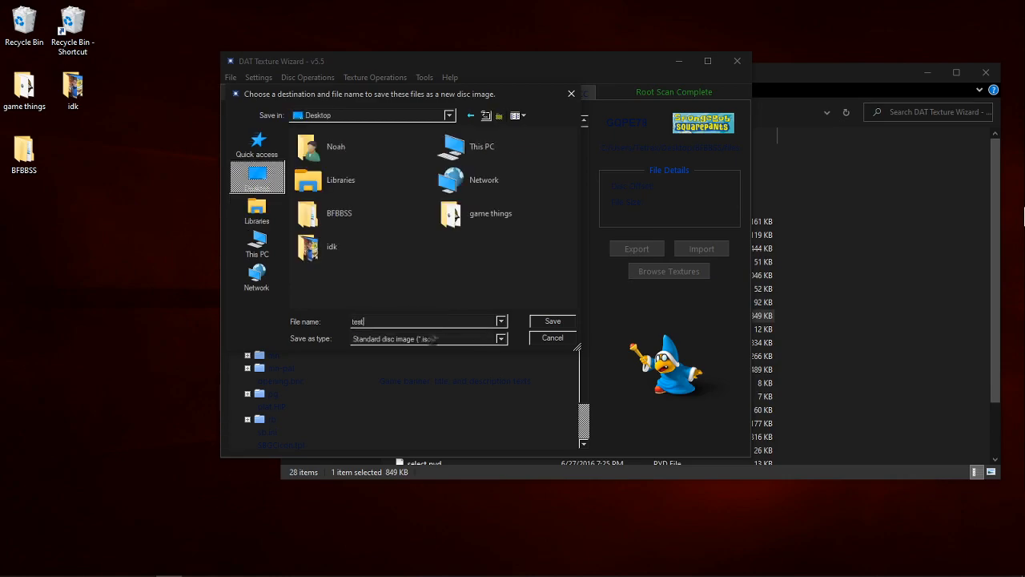
left_click(552, 321)
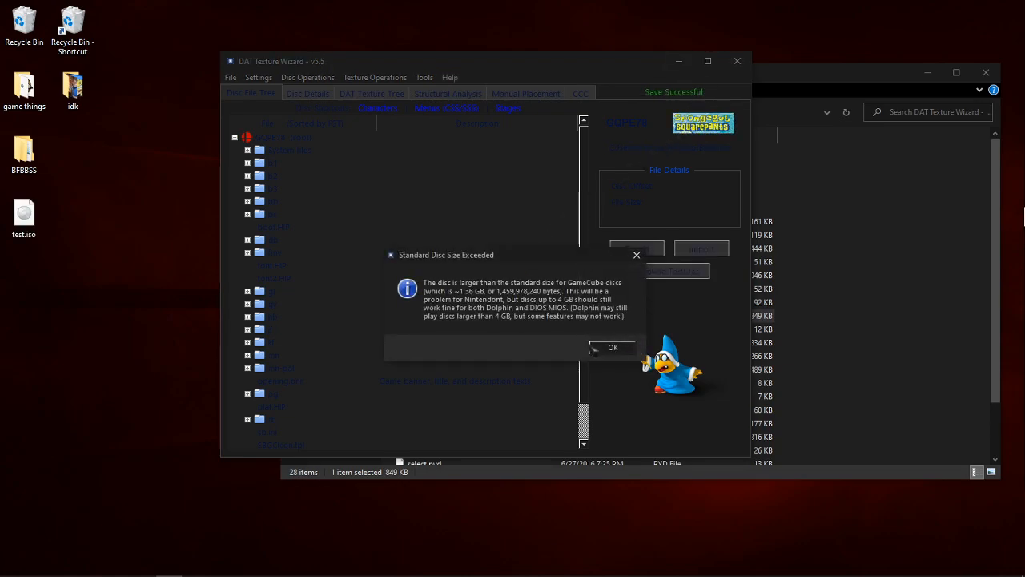
left_click(612, 346)
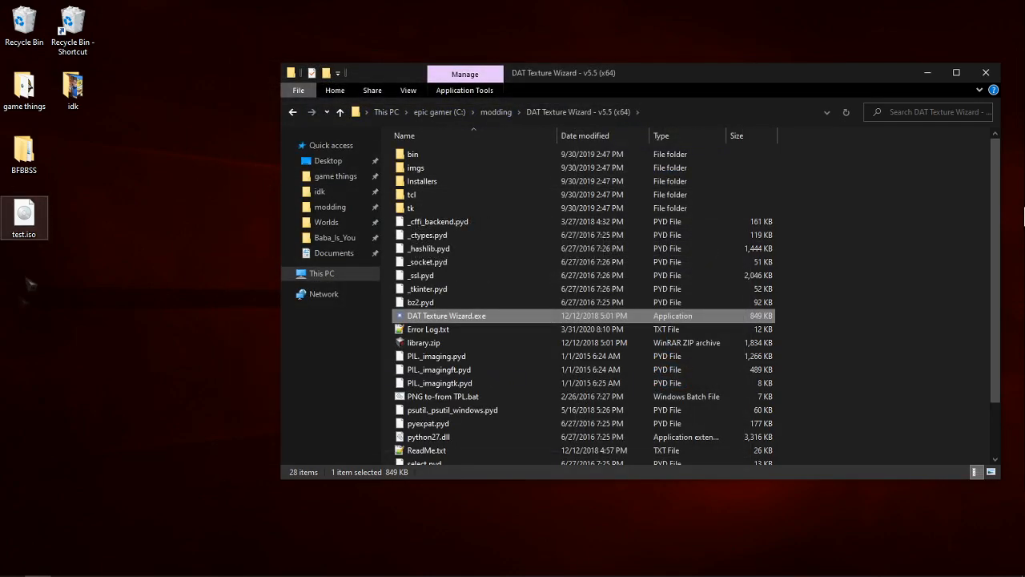
left_click(13, 567)
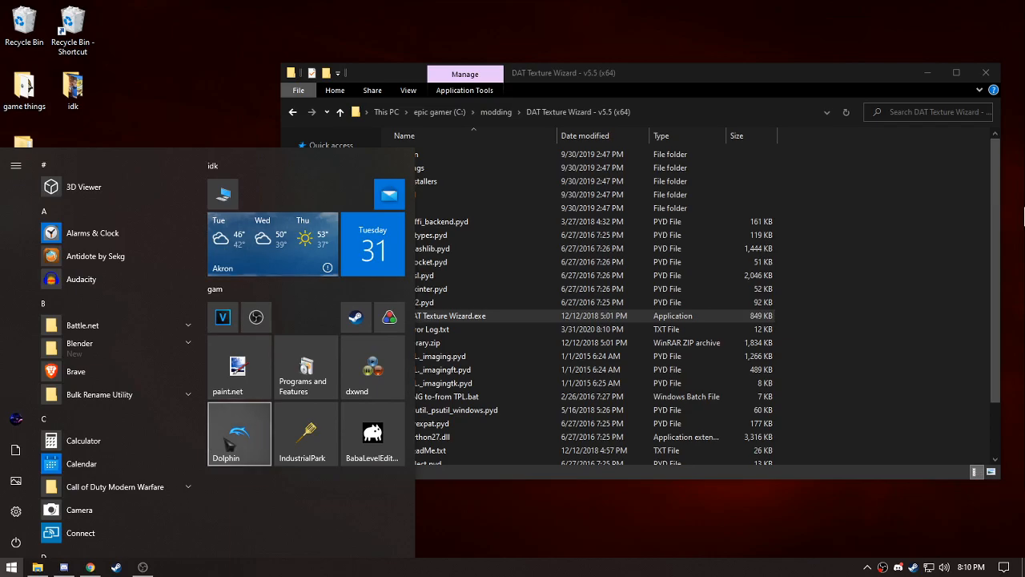